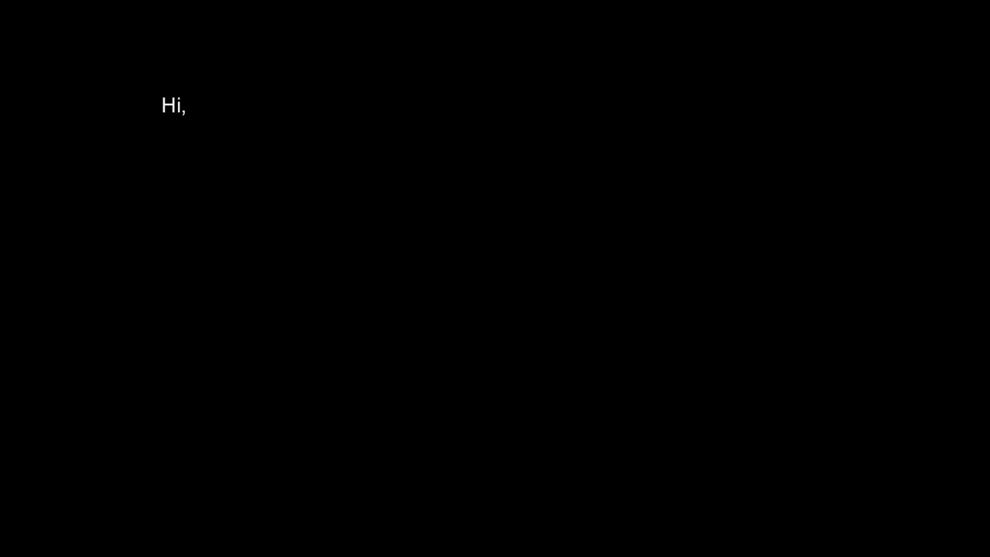
Step: Write James MacIntyre's appeal letter ending 'The Goliath Show. It could save my life.'
{"action": "type", "text": "My name is James MacIntyre. When I was younger, it was discovered"}
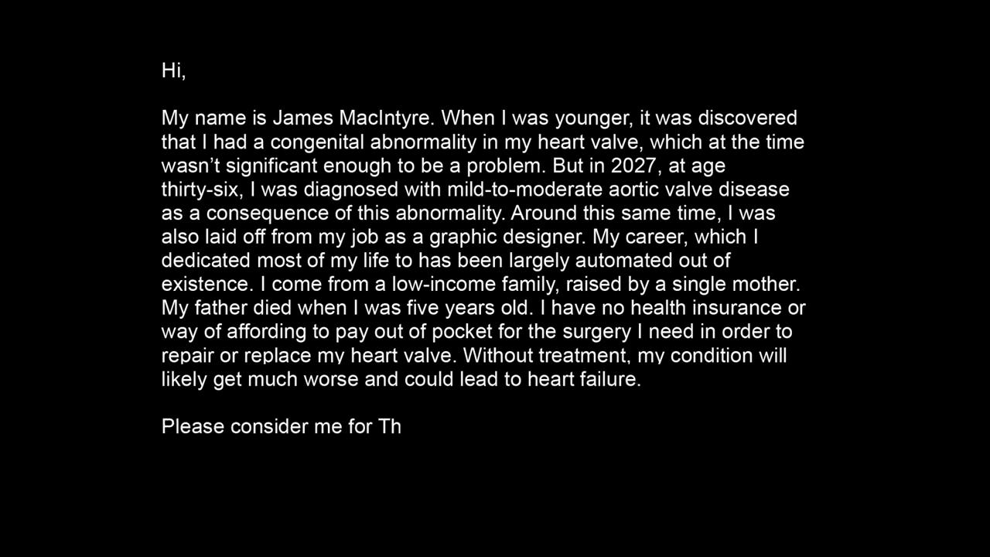
{"action": "type", "text": "e Goliath Show. It could save"}
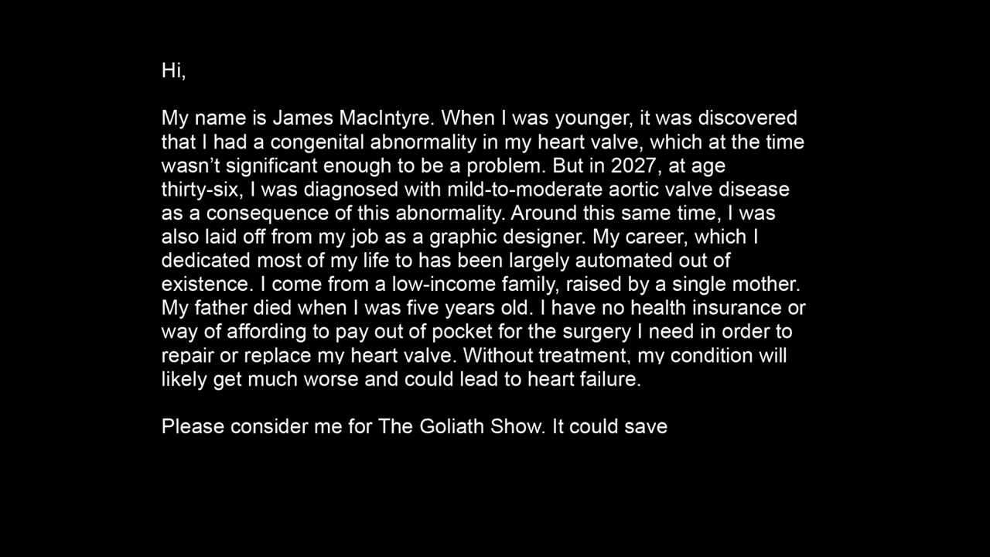
{"action": "type", "text": "my life."}
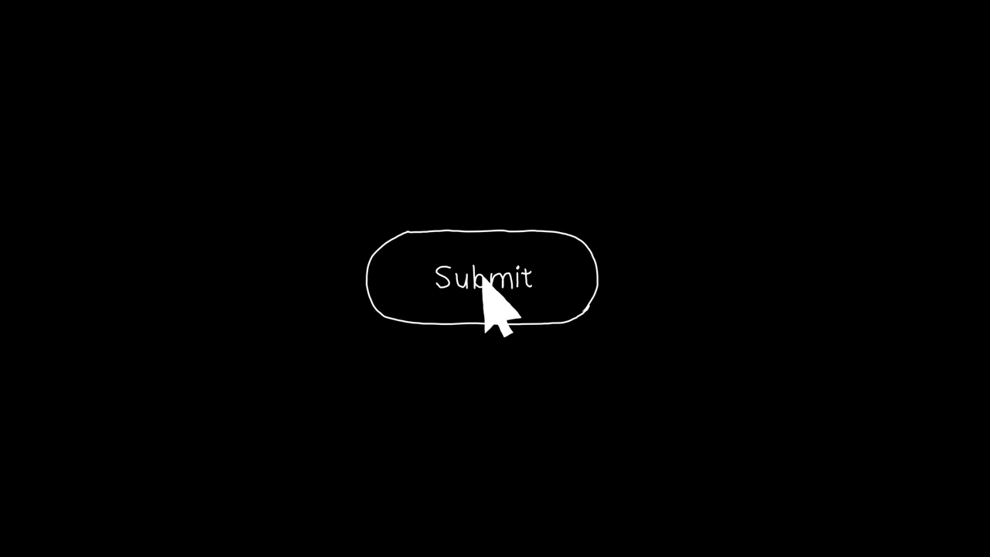
Step: Submit the application, then write the follow-up offering to answer any questions
{"action": "left_click", "coordinate": [486, 278]}
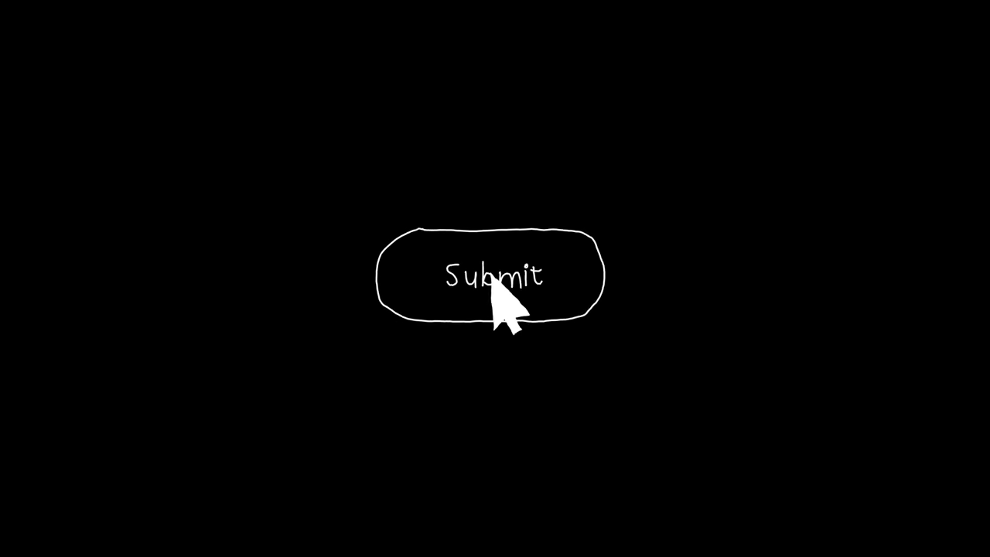
{"action": "left_click", "coordinate": [495, 275]}
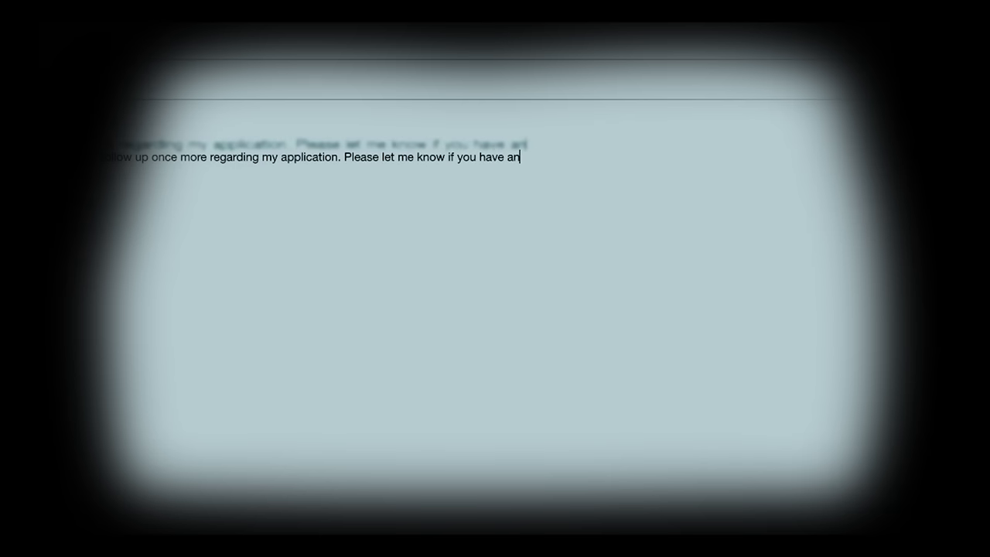
{"action": "type", "text": "y questions or nee"}
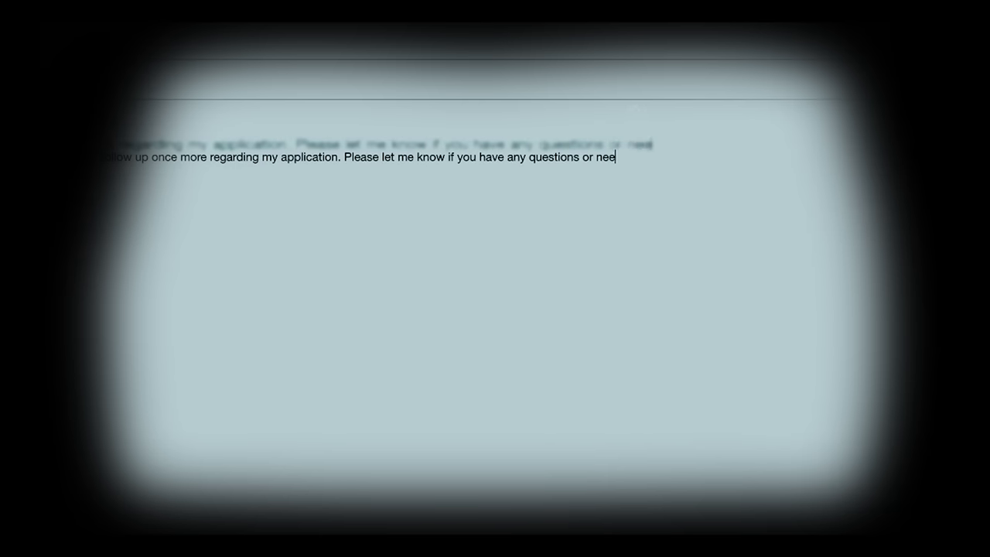